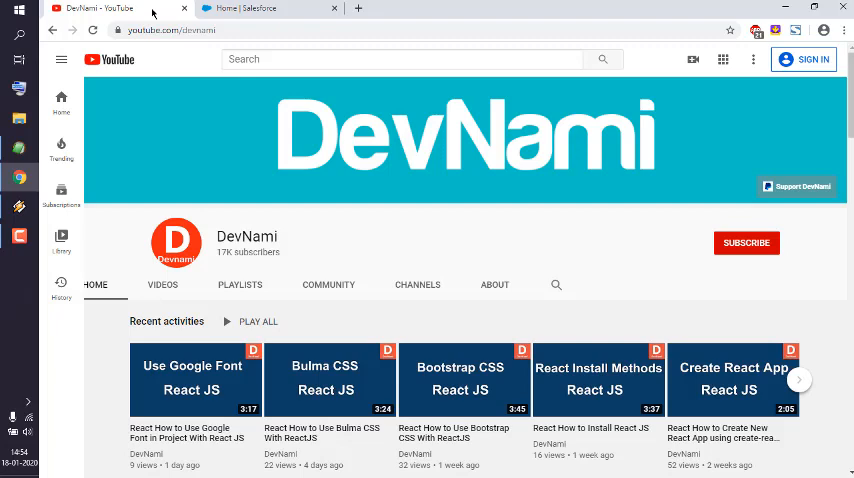
{"action": "mouse_move", "coordinate": [205, 9]}
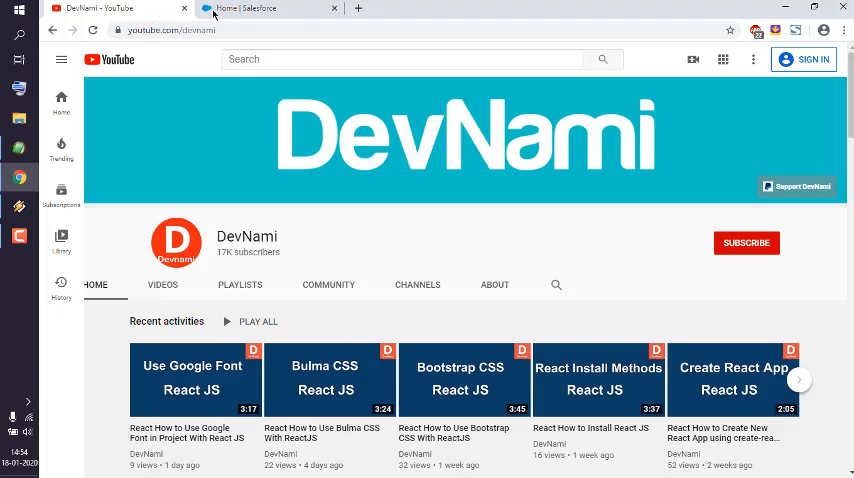
Switch to the Salesforce Home tab and show the Setup gear menu options
{"action": "left_click", "coordinate": [265, 8]}
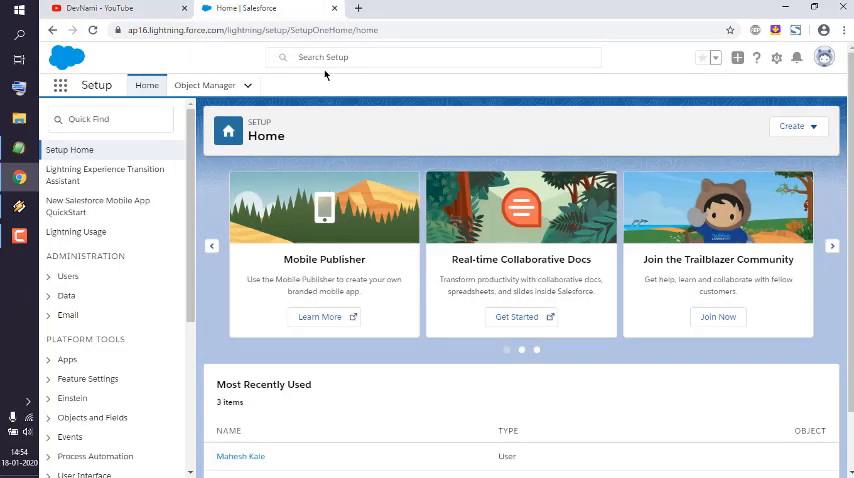
{"action": "mouse_move", "coordinate": [647, 62]}
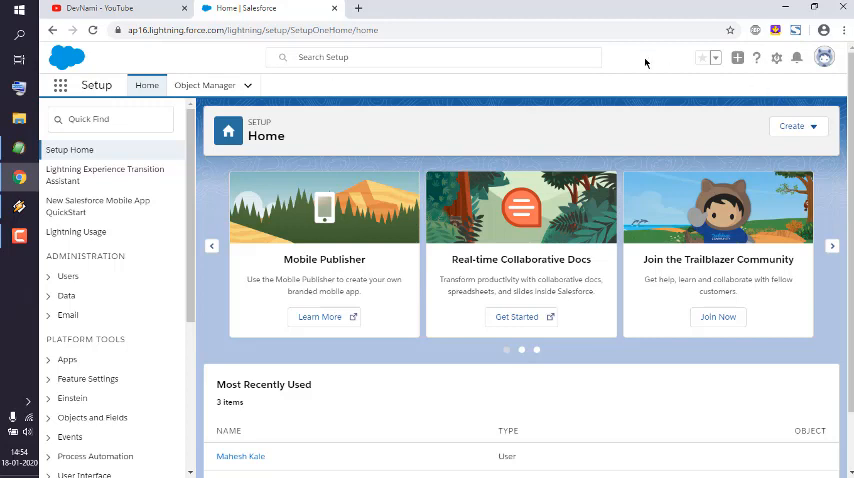
{"action": "mouse_move", "coordinate": [778, 58]}
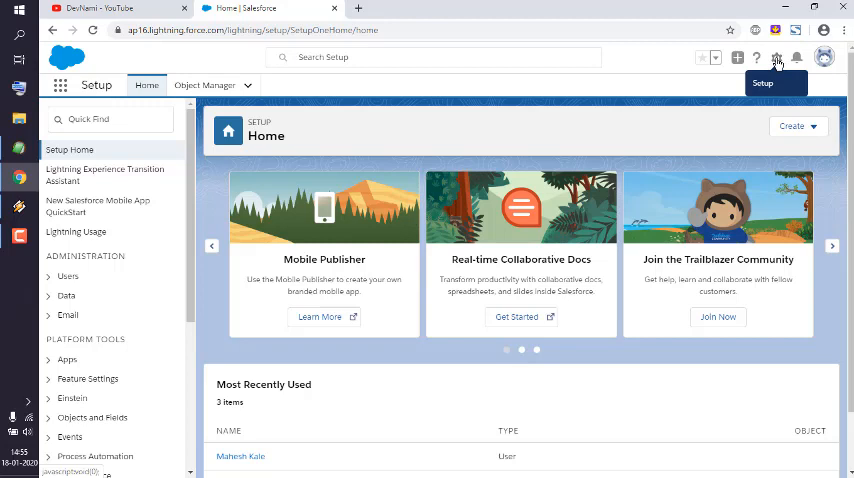
{"action": "left_click", "coordinate": [776, 57]}
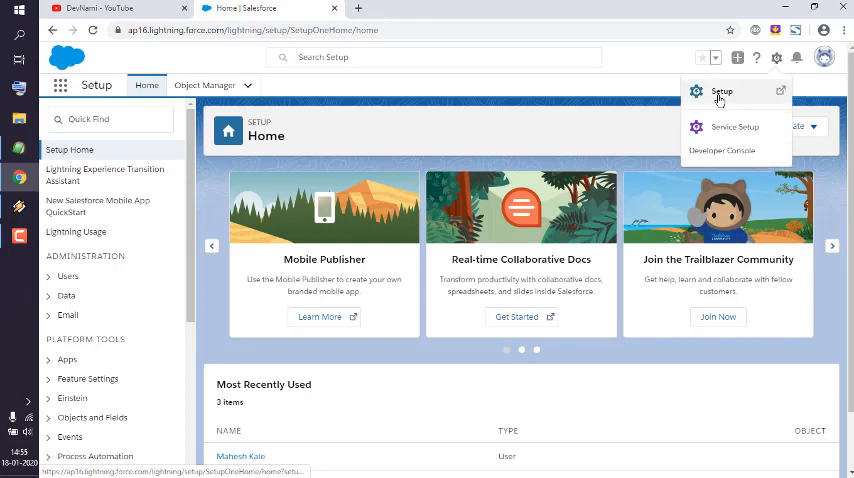
Launch the Developer Console in its own window and show the File > New item types
{"action": "left_click", "coordinate": [726, 150]}
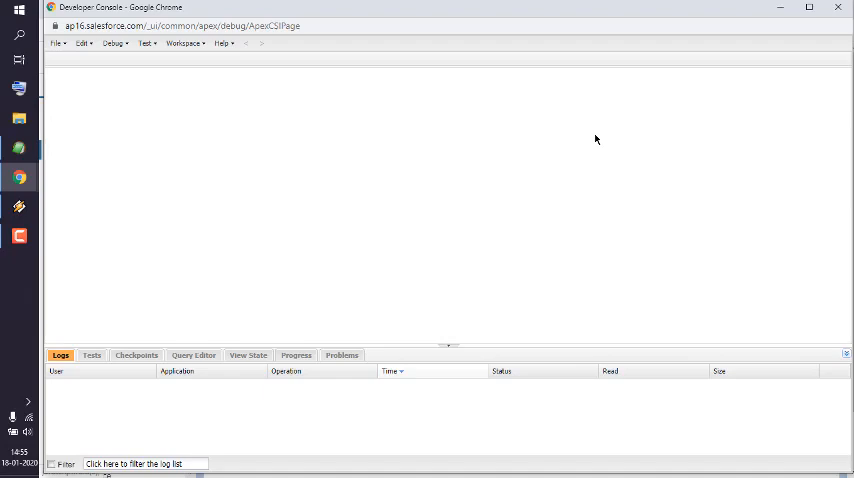
{"action": "left_click", "coordinate": [60, 44]}
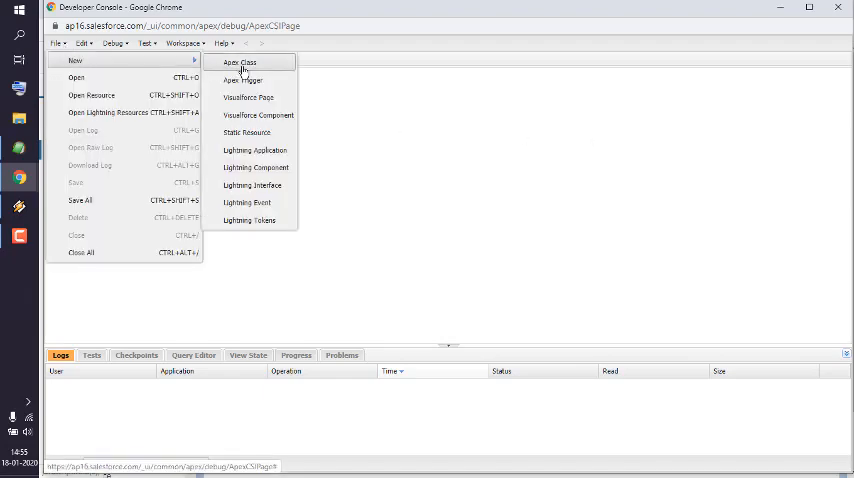
{"action": "mouse_move", "coordinate": [256, 64]}
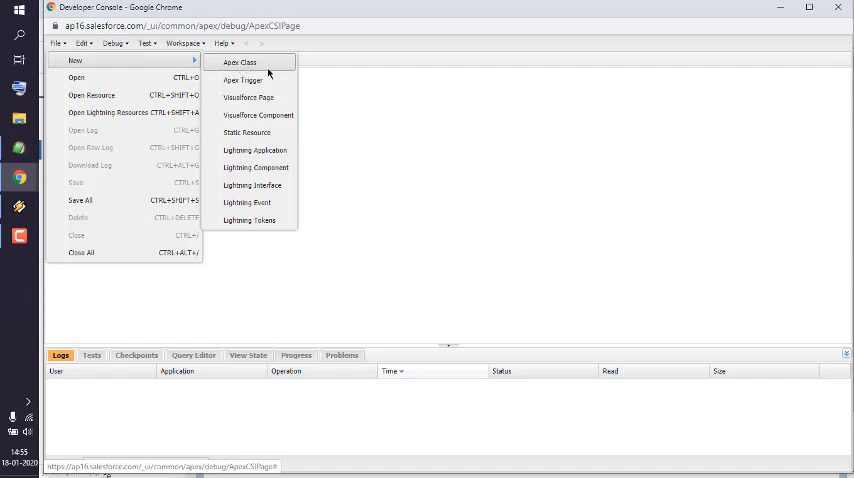
Create a new Apex class named myDevnami
{"action": "left_click", "coordinate": [240, 62]}
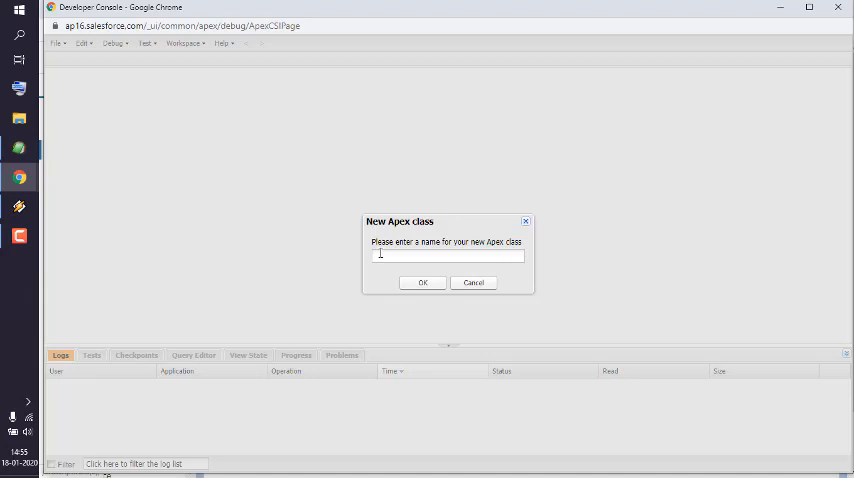
{"action": "type", "text": "myCl"}
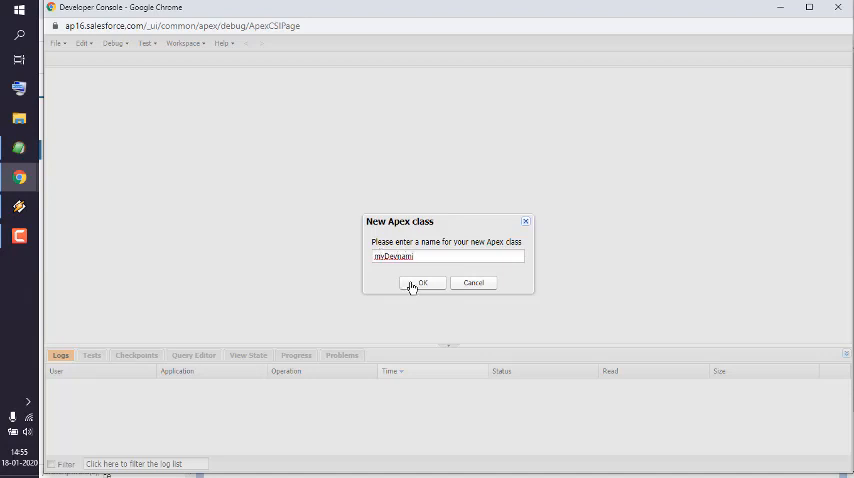
{"action": "left_click", "coordinate": [423, 283]}
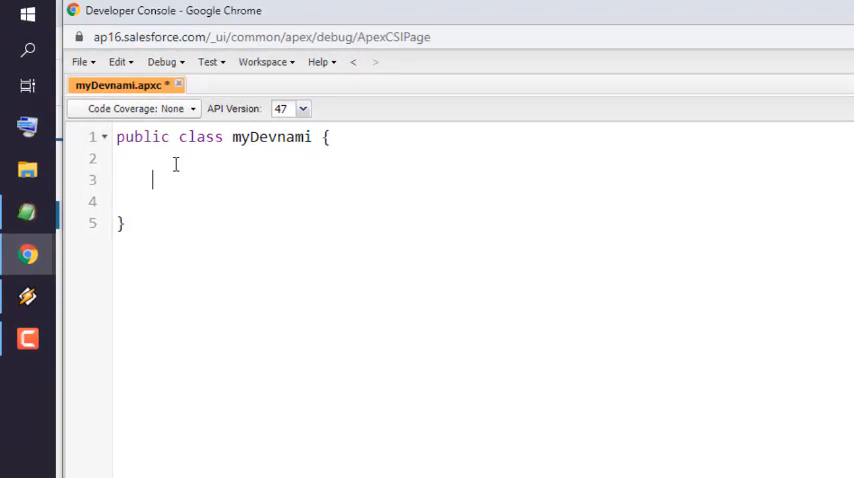
Add public myDevanmi(){ system.debug('Hello DevNami!'); } inside the class
{"action": "type", "text": "p"}
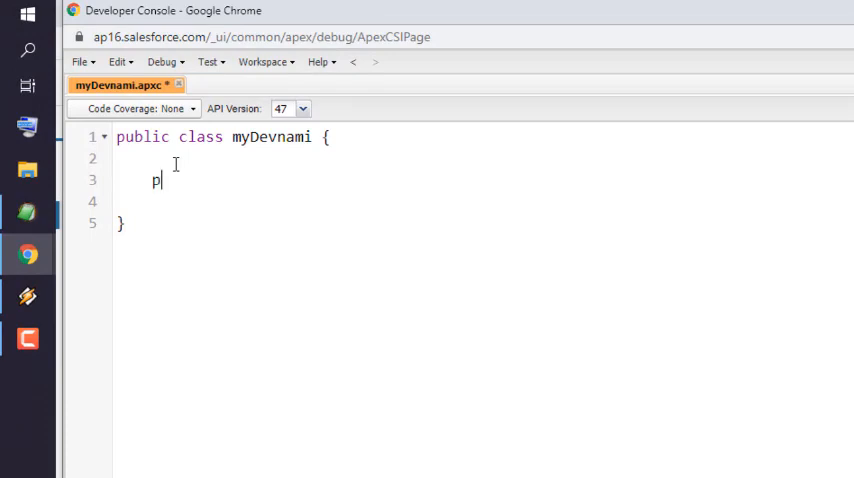
{"action": "type", "text": "ublic"}
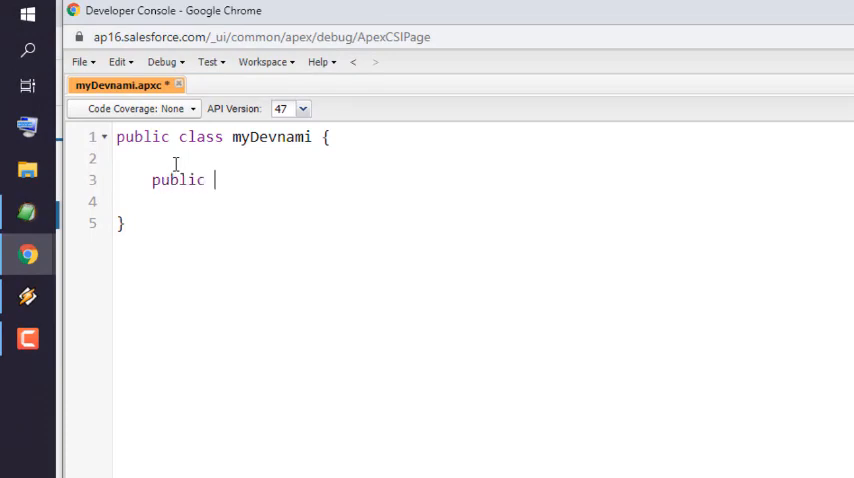
{"action": "type", "text": "myDevan"}
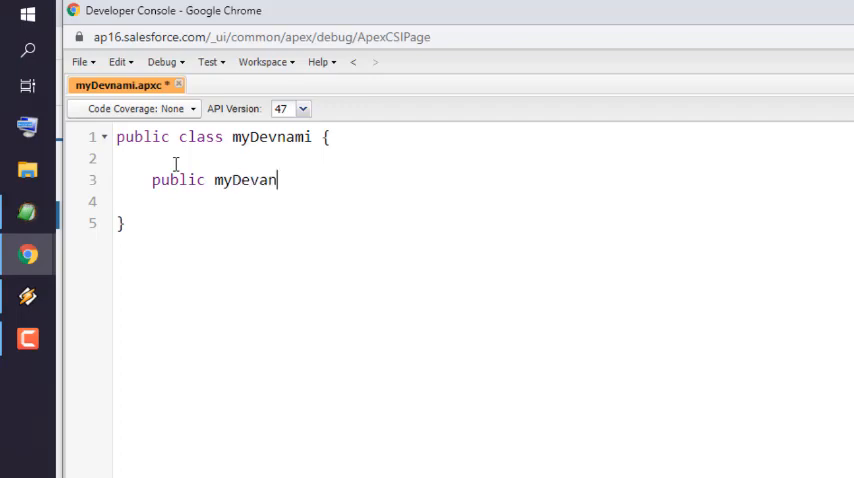
{"action": "type", "text": "mi()"}
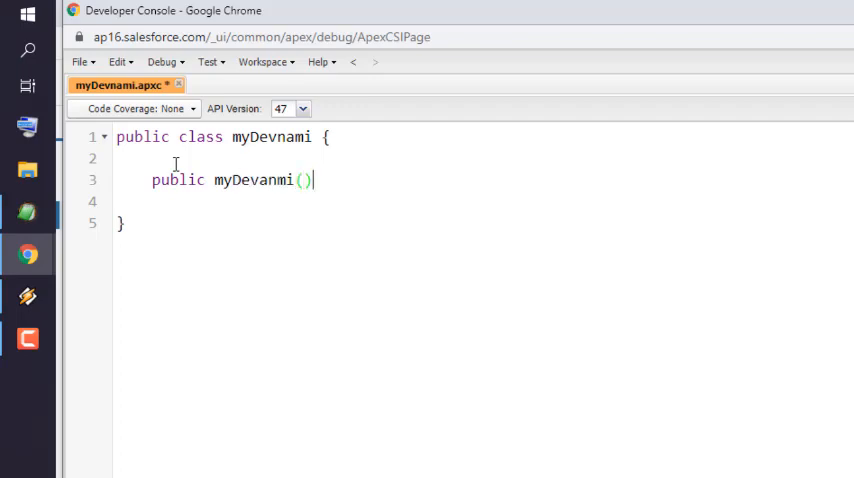
{"action": "type", "text": "{"}
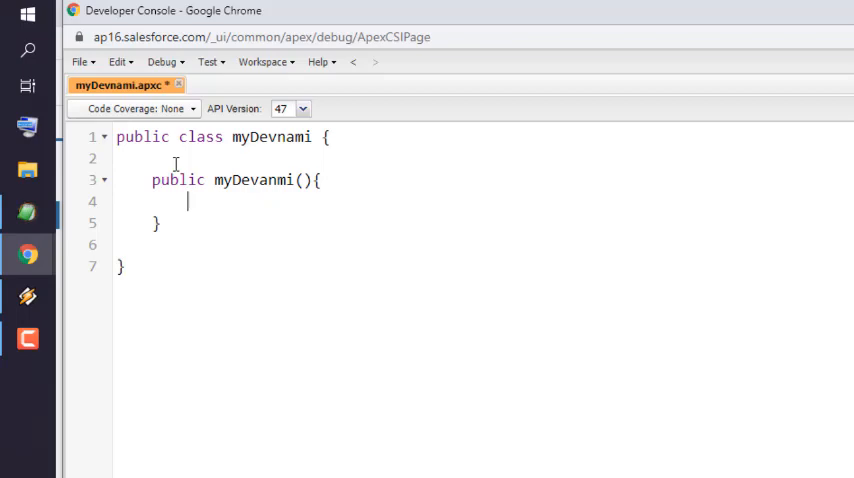
{"action": "type", "text": "system."}
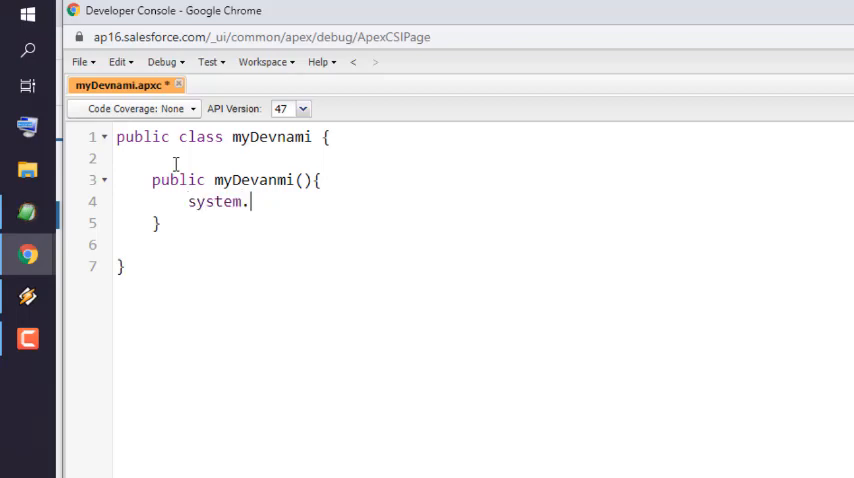
{"action": "type", "text": "debug('"}
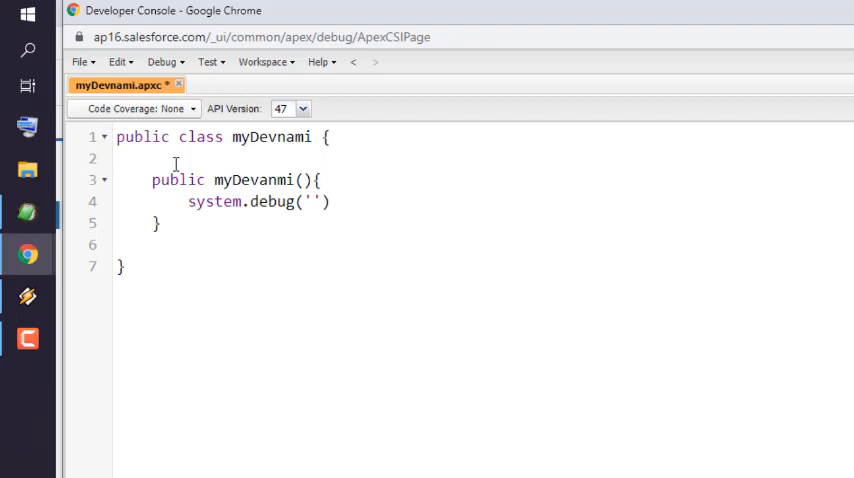
{"action": "type", "text": "Hell"}
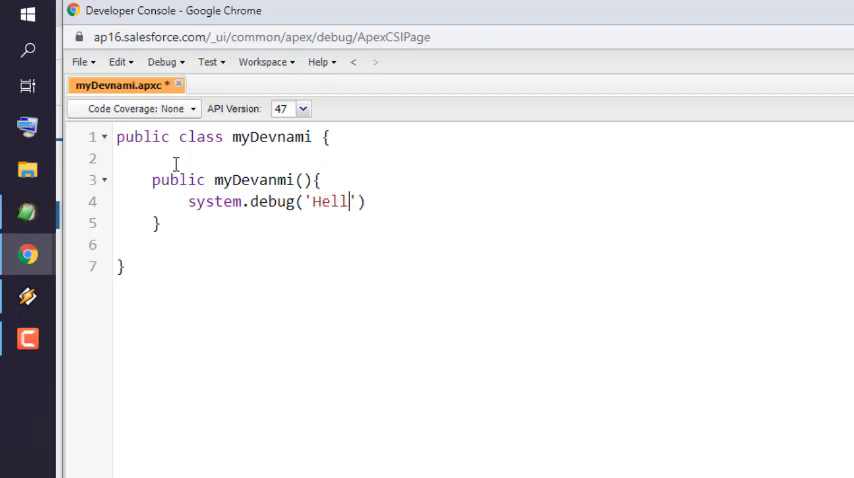
{"action": "type", "text": "o DevNami!"}
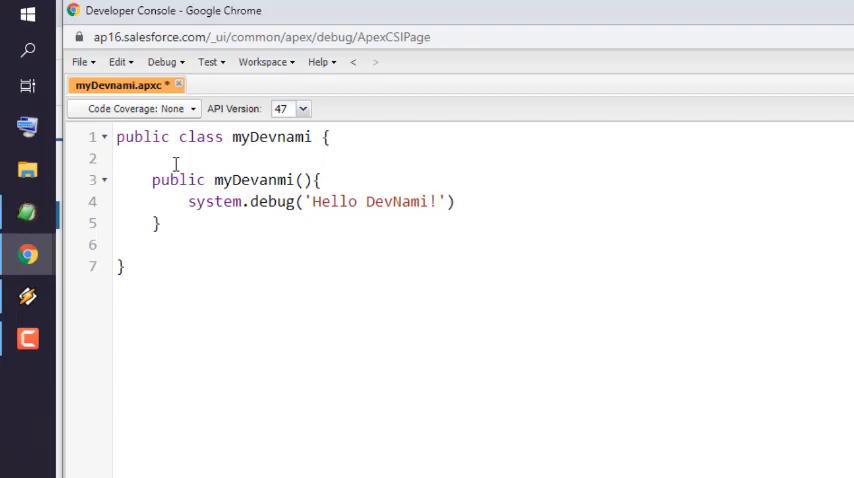
{"action": "type", "text": ");"}
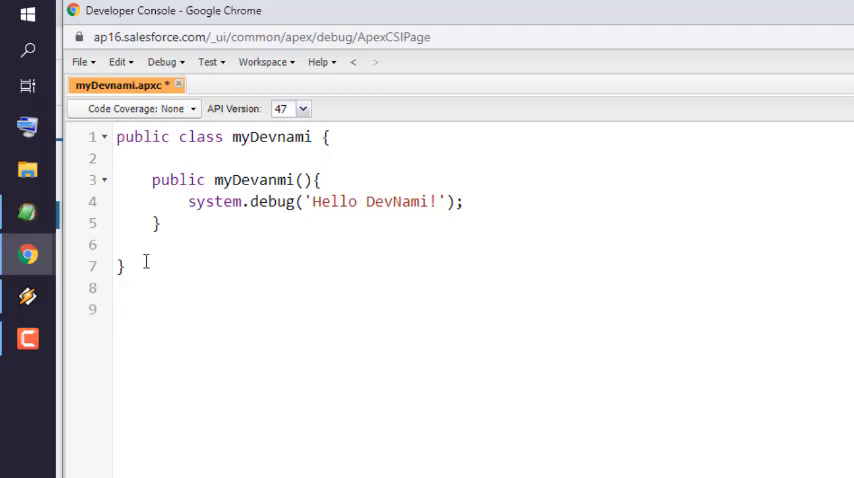
Add 'myDevNami obj = new myDevnami();' below the class on line 9
{"action": "type", "text": "my"}
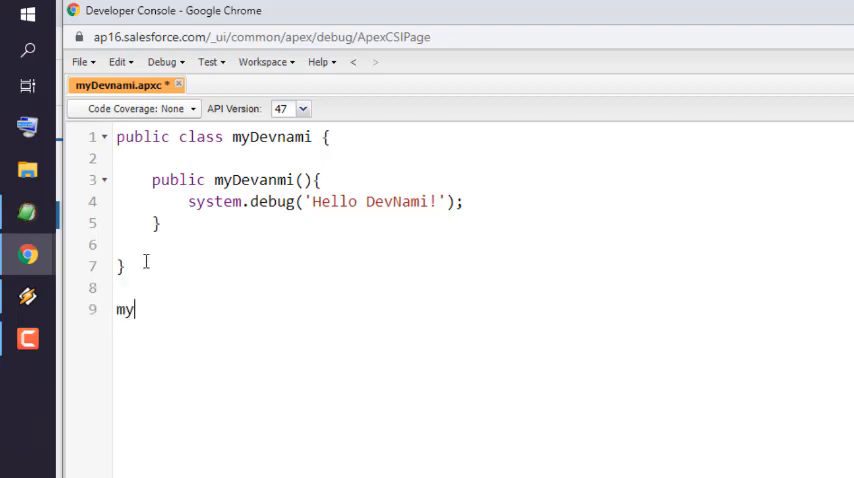
{"action": "key", "text": "Backspace"}
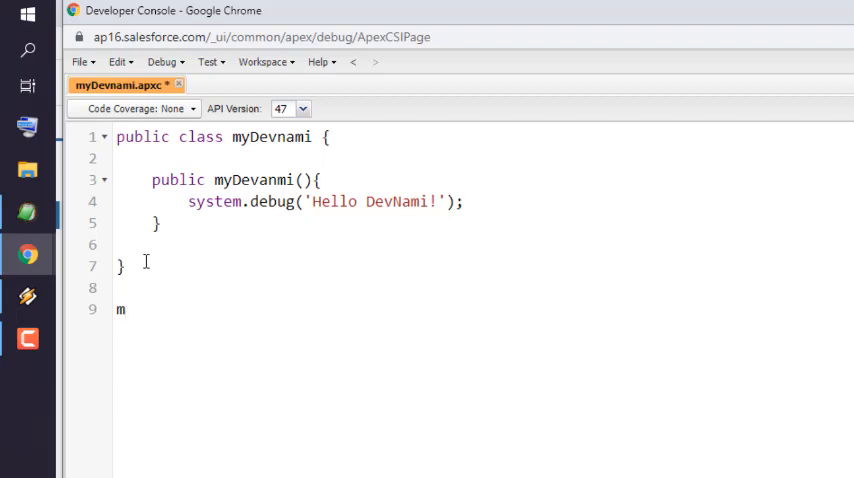
{"action": "type", "text": "yDeva"}
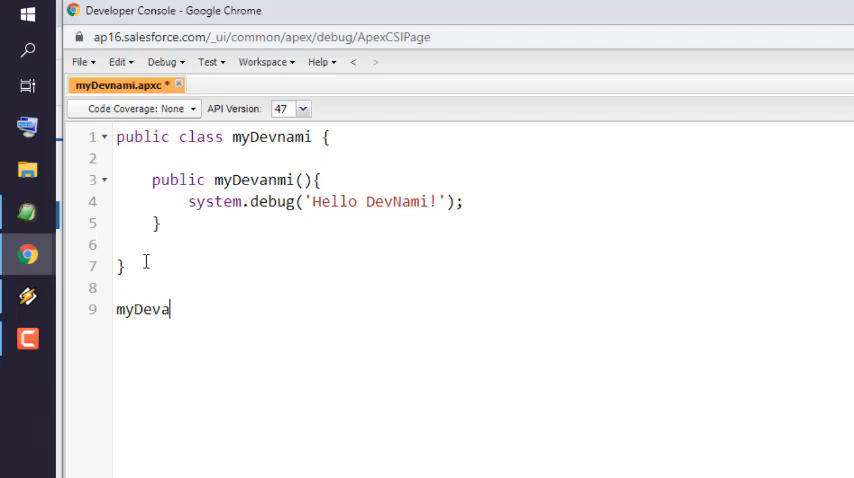
{"action": "type", "text": "Nami obj"}
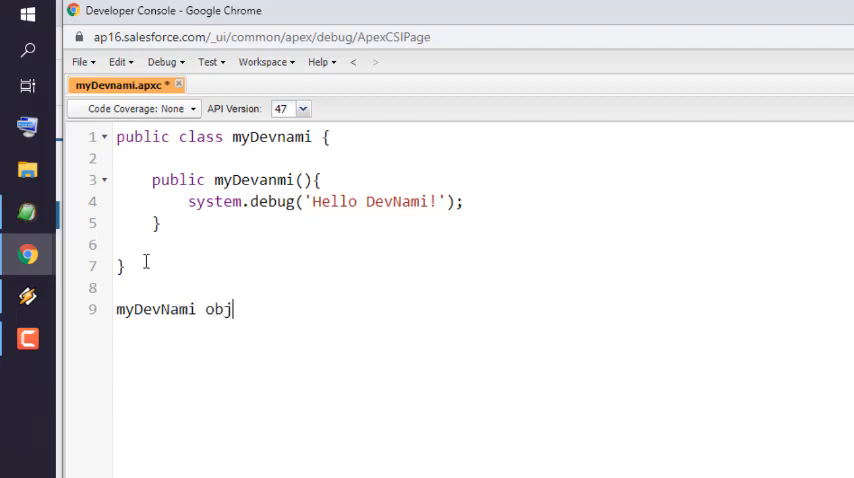
{"action": "type", "text": "= new"}
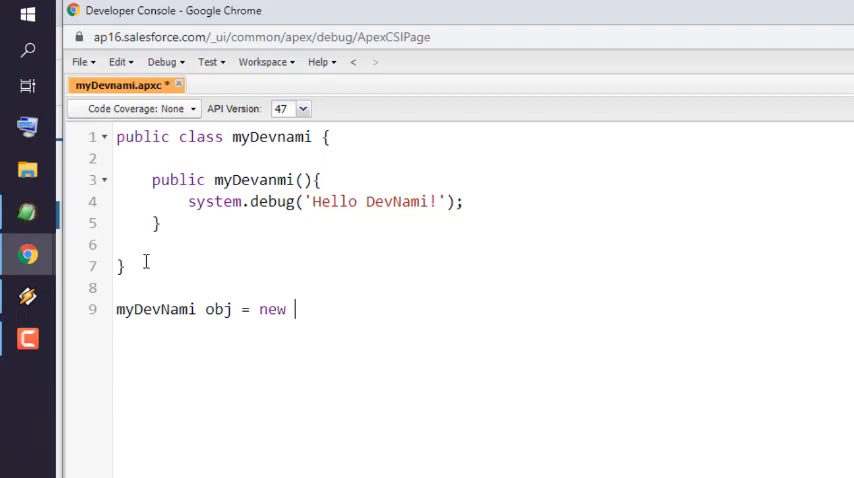
{"action": "type", "text": "my"}
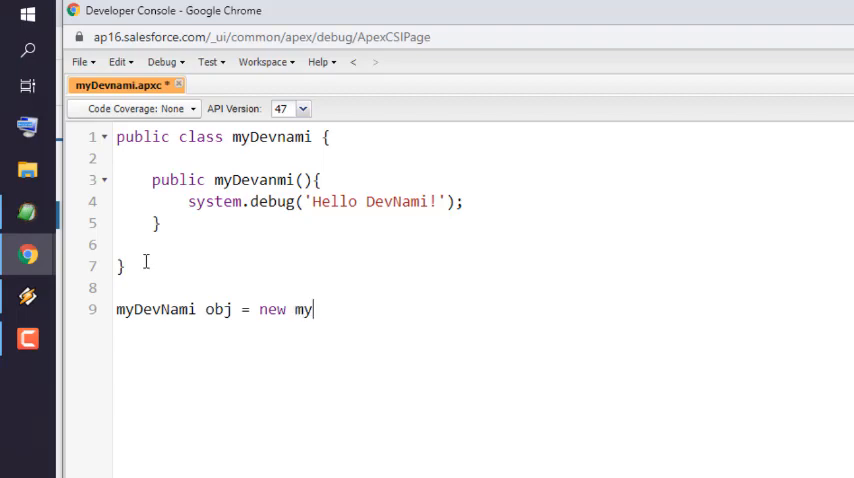
{"action": "type", "text": "DevNami"}
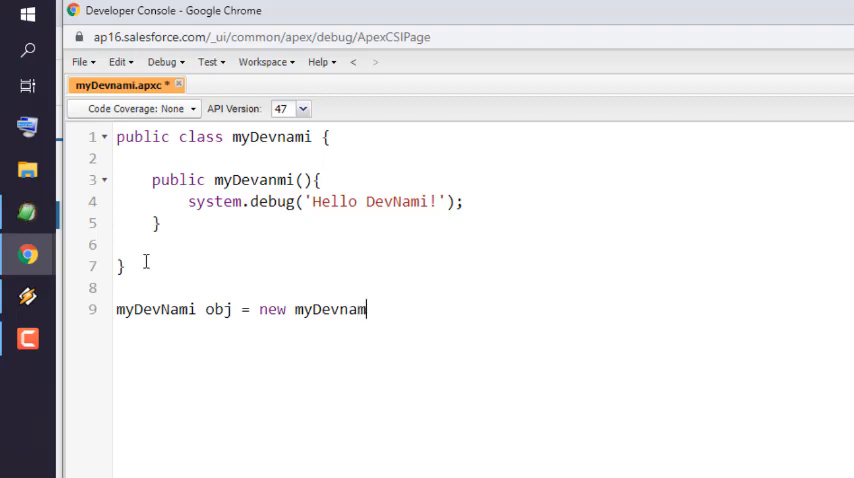
{"action": "type", "text": "i()"}
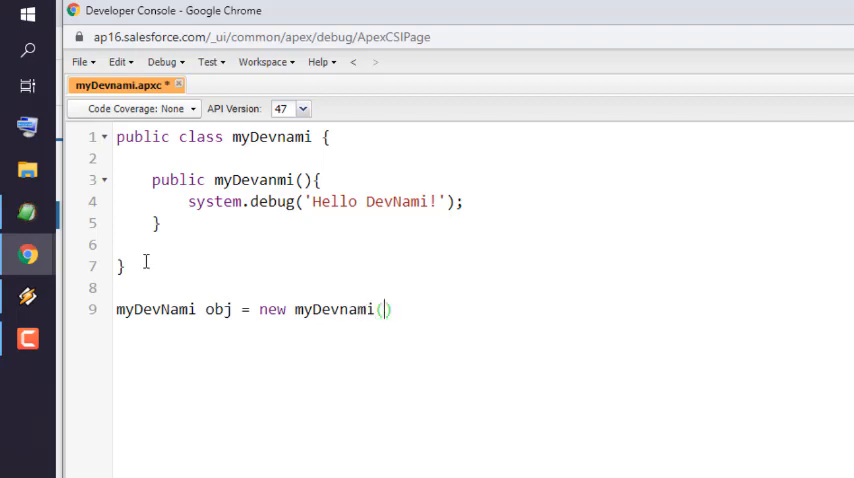
{"action": "type", "text": ");"}
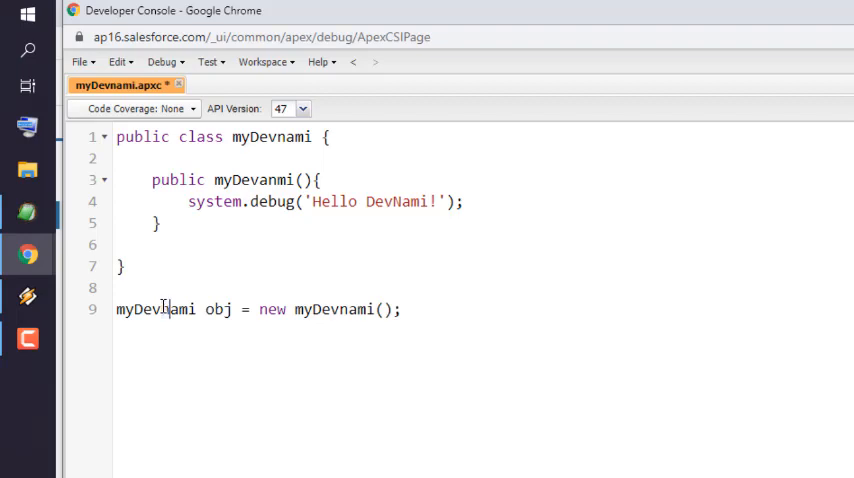
{"action": "mouse_move", "coordinate": [479, 349]}
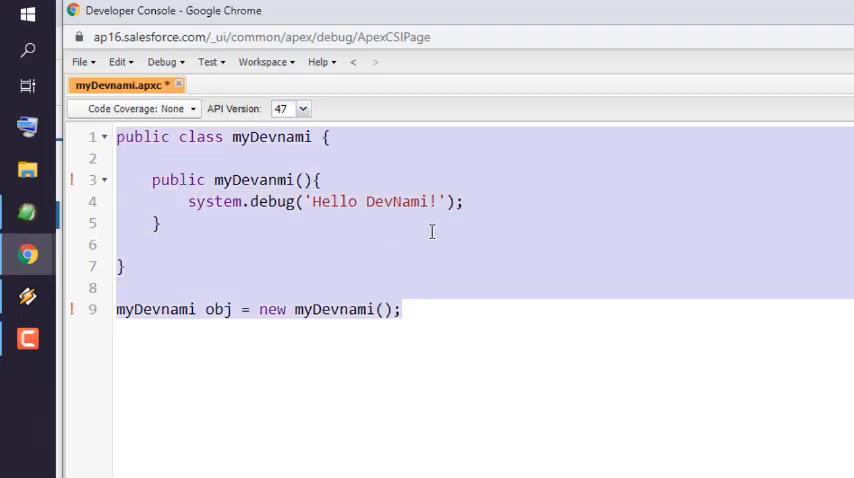
Run the code in Execute Anonymous, dismiss the invalid-constructor error, and rename the constructor myDevnami
{"action": "left_click", "coordinate": [163, 61]}
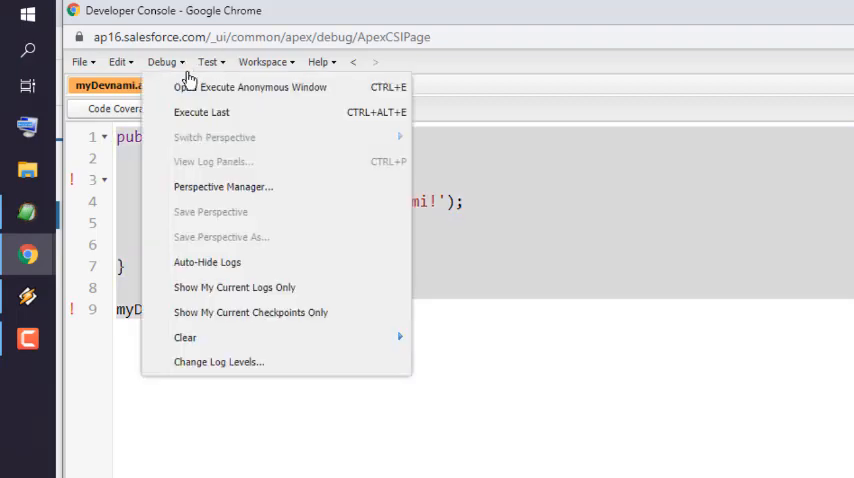
{"action": "left_click", "coordinate": [263, 87]}
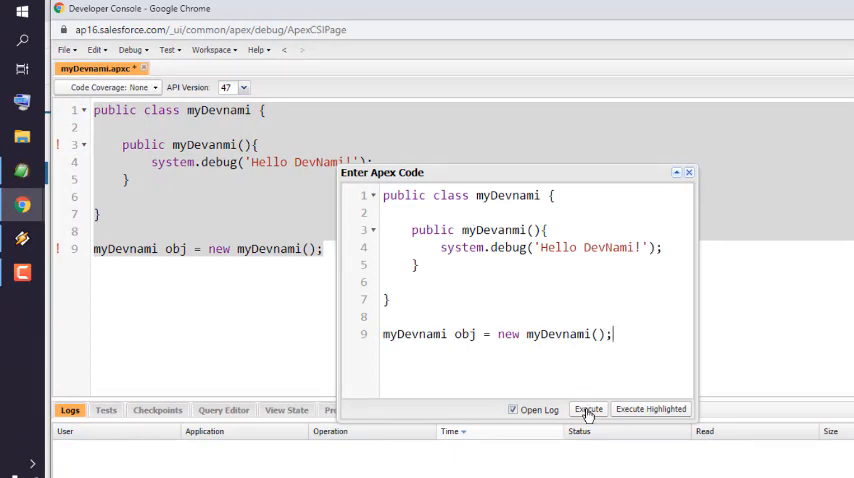
{"action": "left_click", "coordinate": [588, 408]}
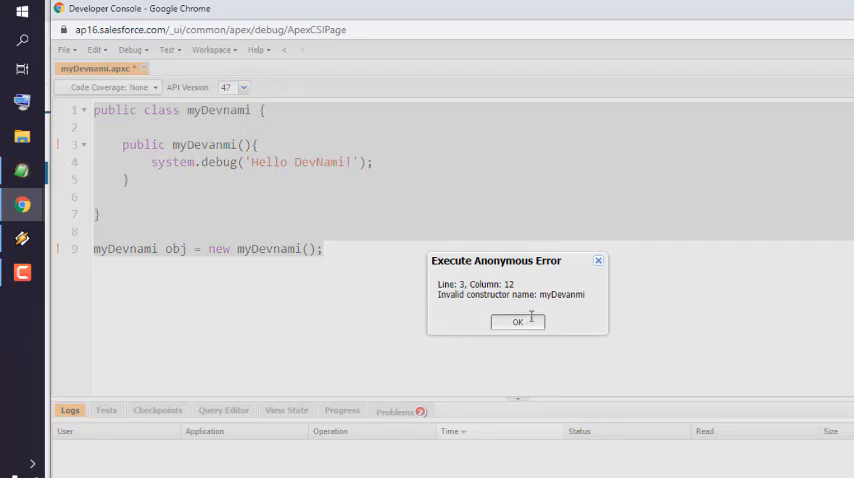
{"action": "left_click", "coordinate": [517, 321]}
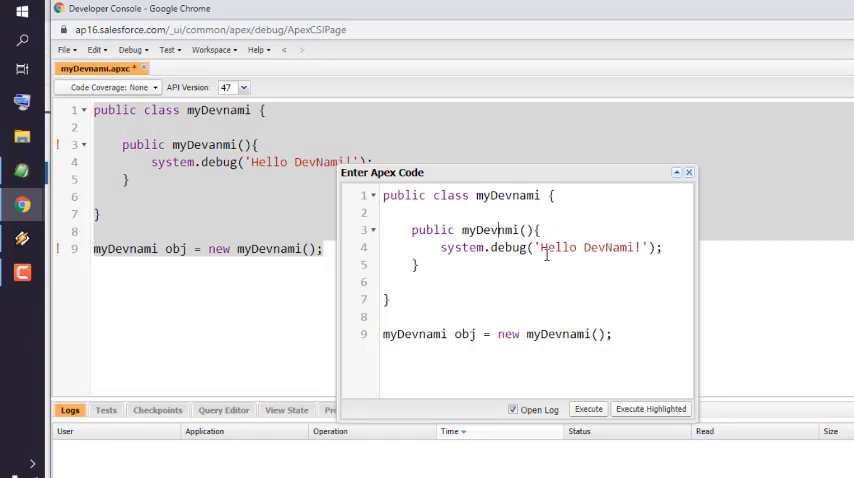
{"action": "type", "text": "myDevnami"}
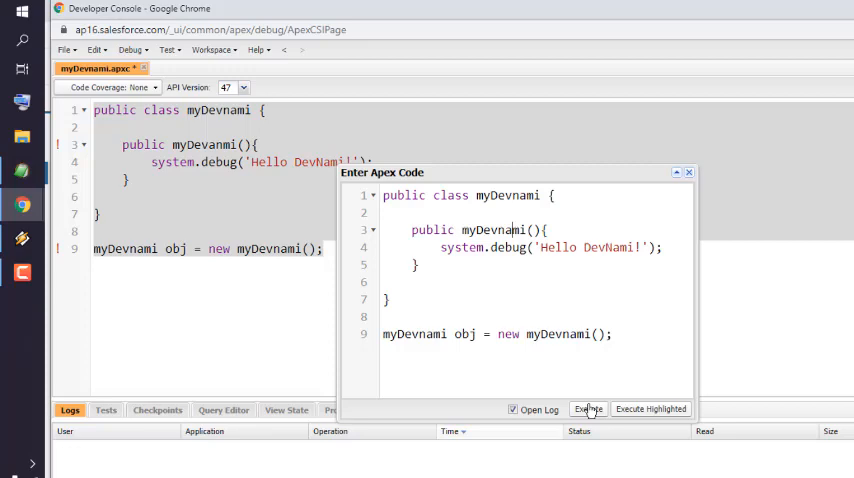
Re-run the corrected anonymous code and view the USER_DEBUG 'Hello DevNami!' log entry
{"action": "left_click", "coordinate": [588, 408]}
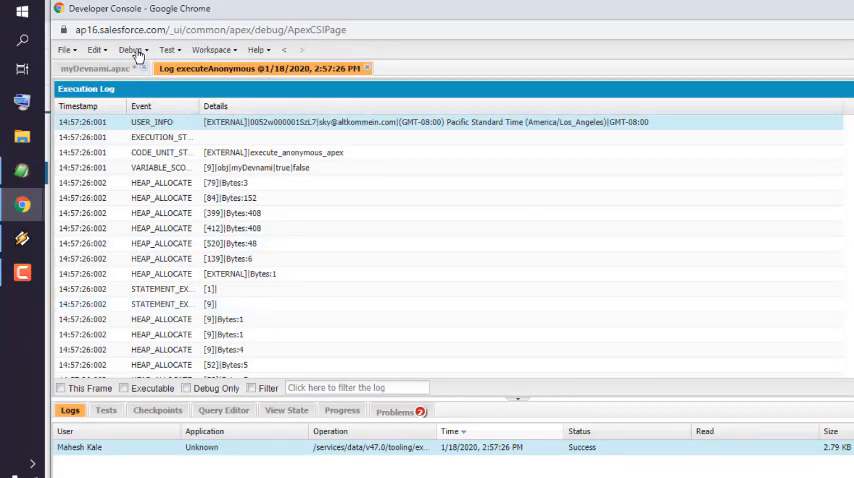
{"action": "left_click", "coordinate": [132, 49]}
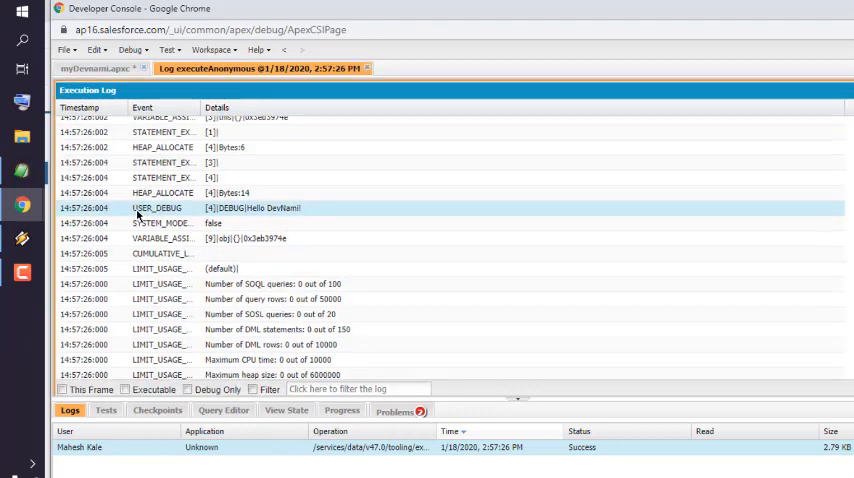
{"action": "mouse_move", "coordinate": [300, 208]}
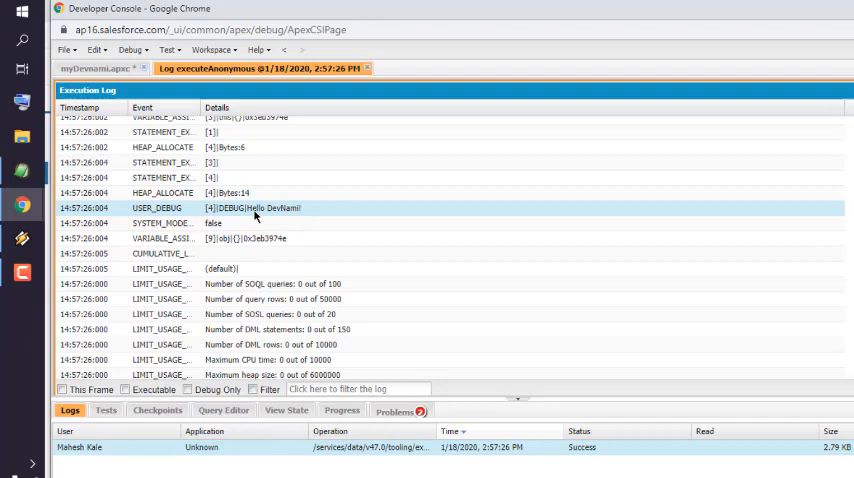
{"action": "mouse_move", "coordinate": [289, 212]}
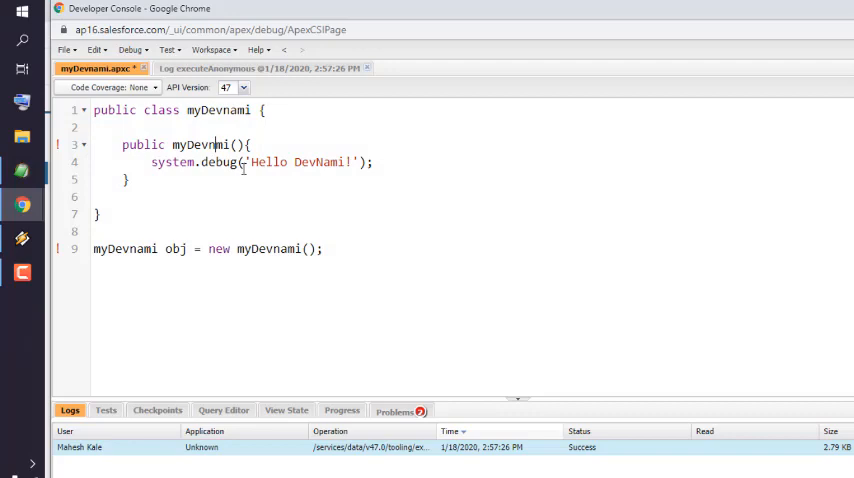
Rename the constructor to myDevnami in myDevnami.apxc and save with Ctrl+S
{"action": "left_click", "coordinate": [210, 249]}
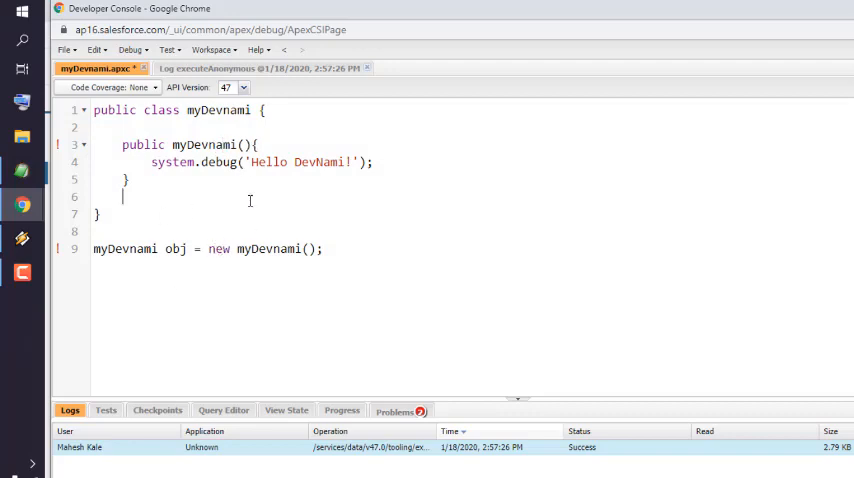
{"action": "key", "text": "Ctrl+s"}
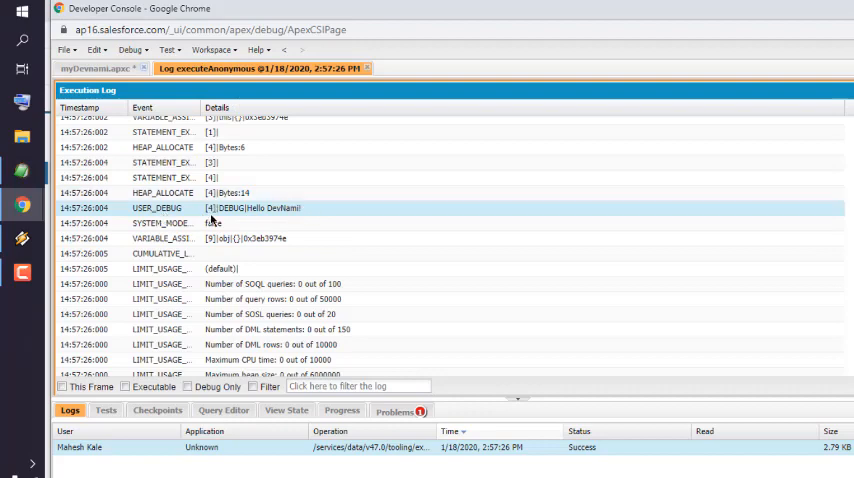
{"action": "mouse_move", "coordinate": [304, 209]}
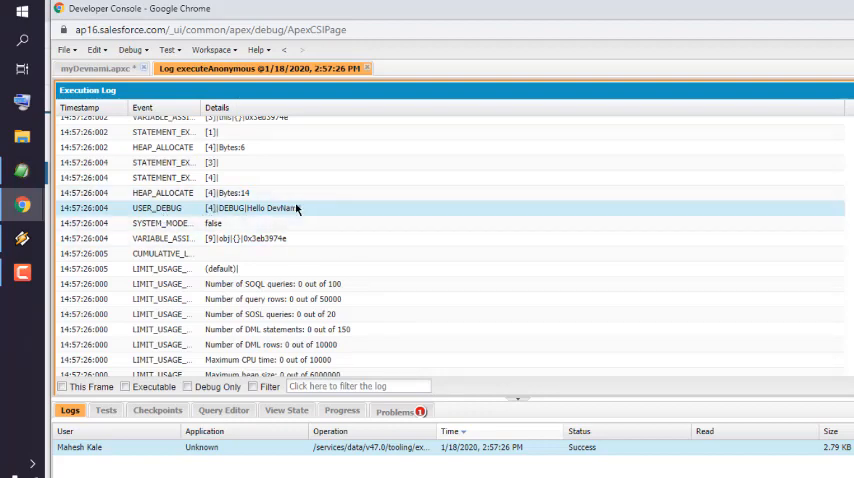
{"action": "mouse_move", "coordinate": [168, 222]}
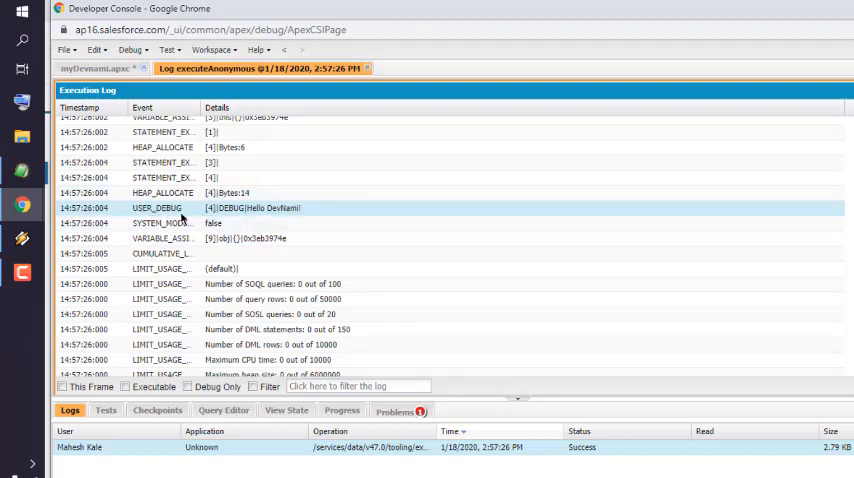